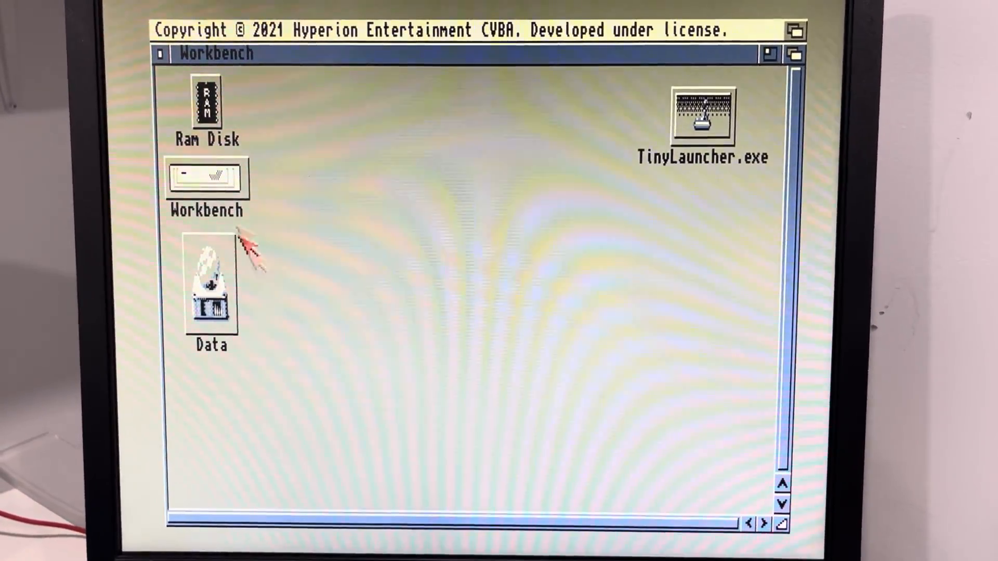
- Open the Workbench disk and then its Genesis drawer
double_click(205, 179)
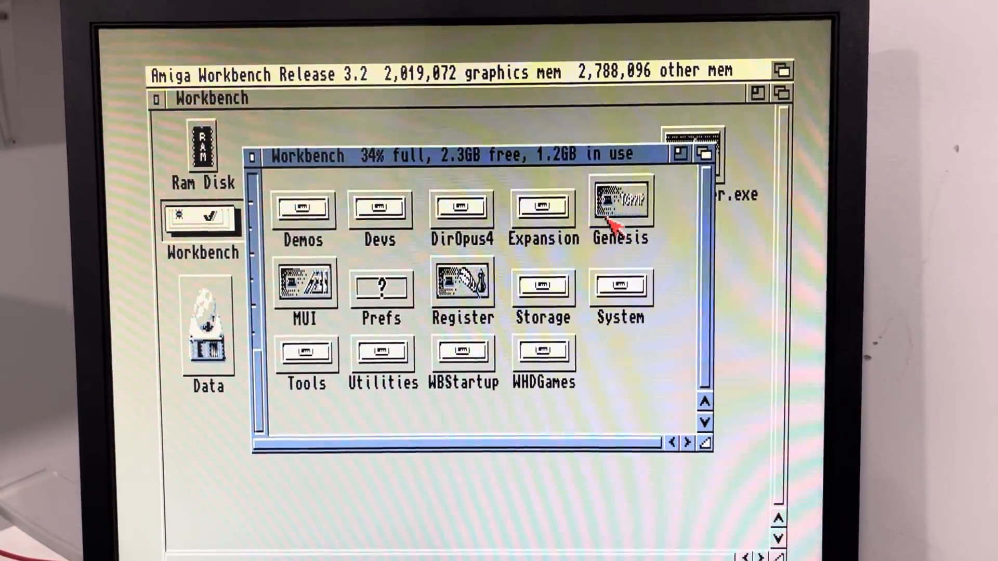
double_click(620, 203)
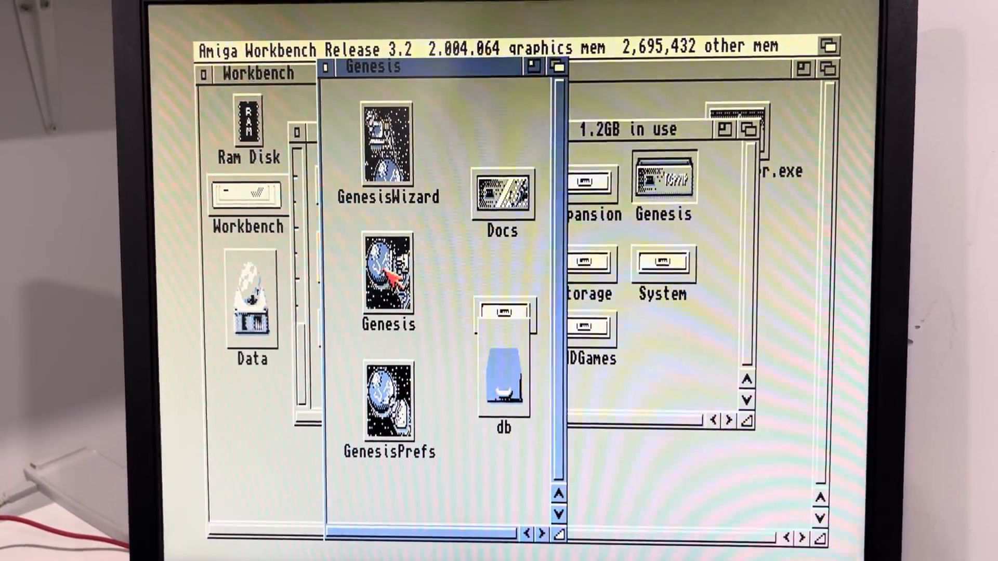
- Launch Genesis, continue past the demo notice and connect the slip interface
double_click(387, 273)
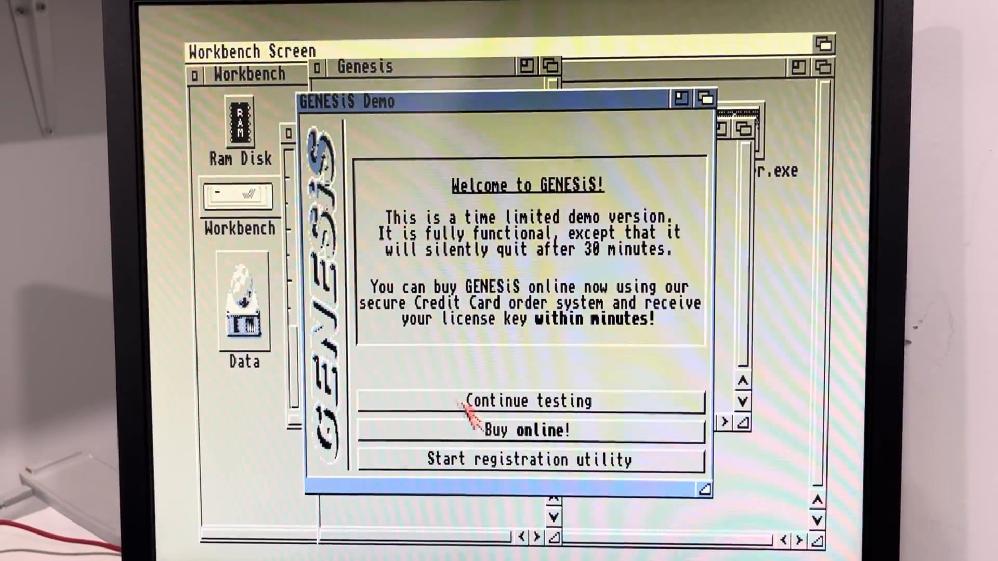
left_click(524, 401)
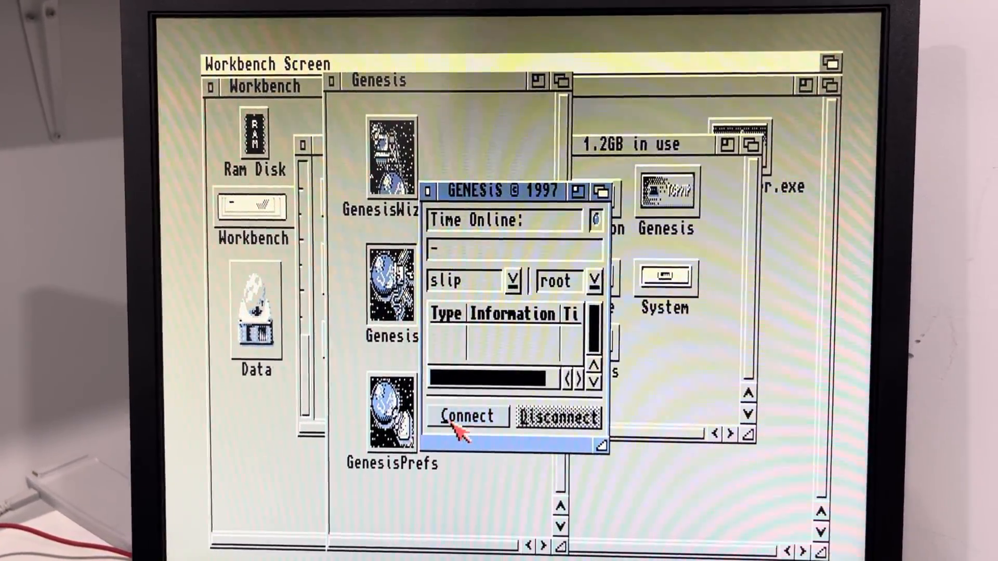
left_click(467, 417)
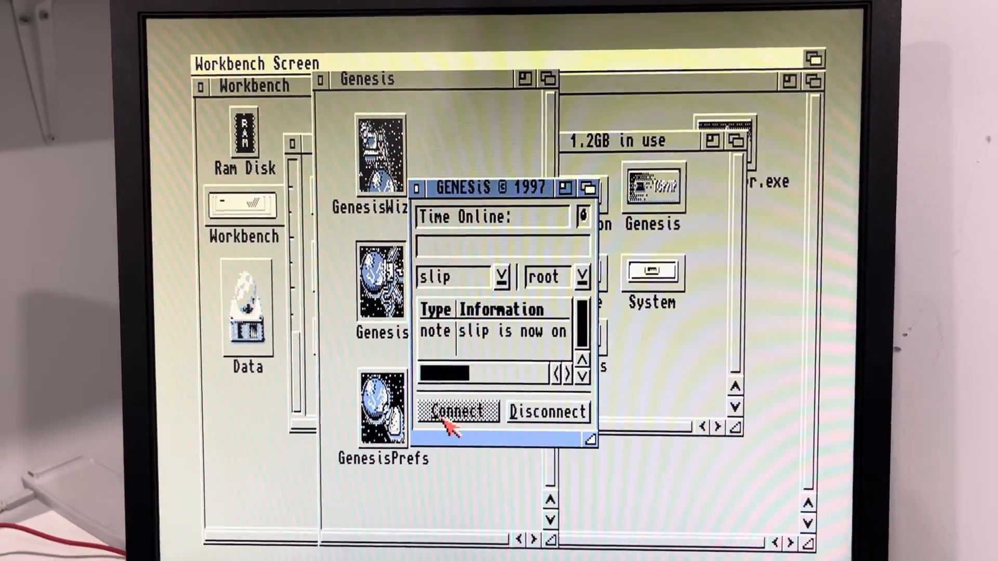
left_click(458, 411)
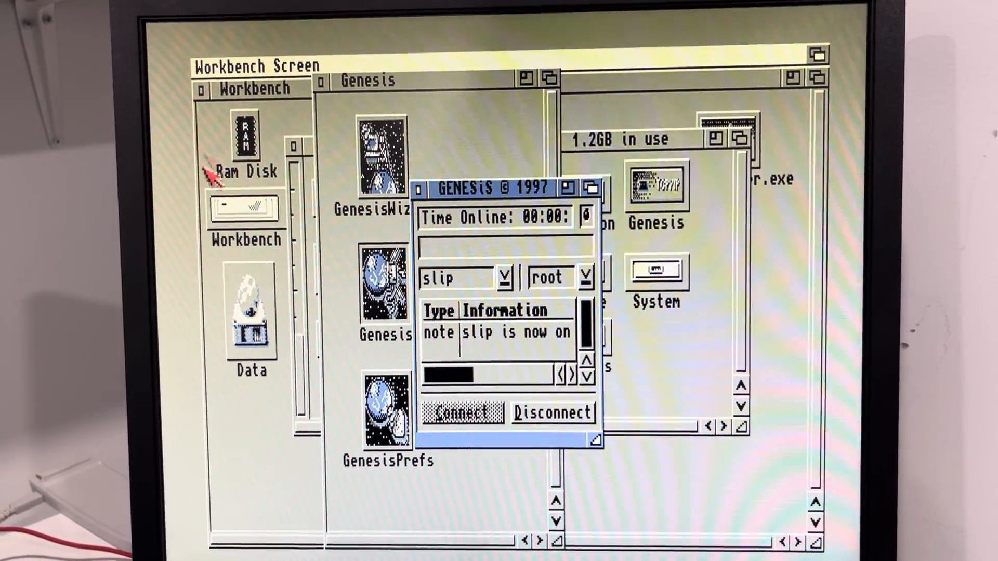
- Run 'cli' from Workbench > Execute command to open an AmigaShell
left_click(242, 58)
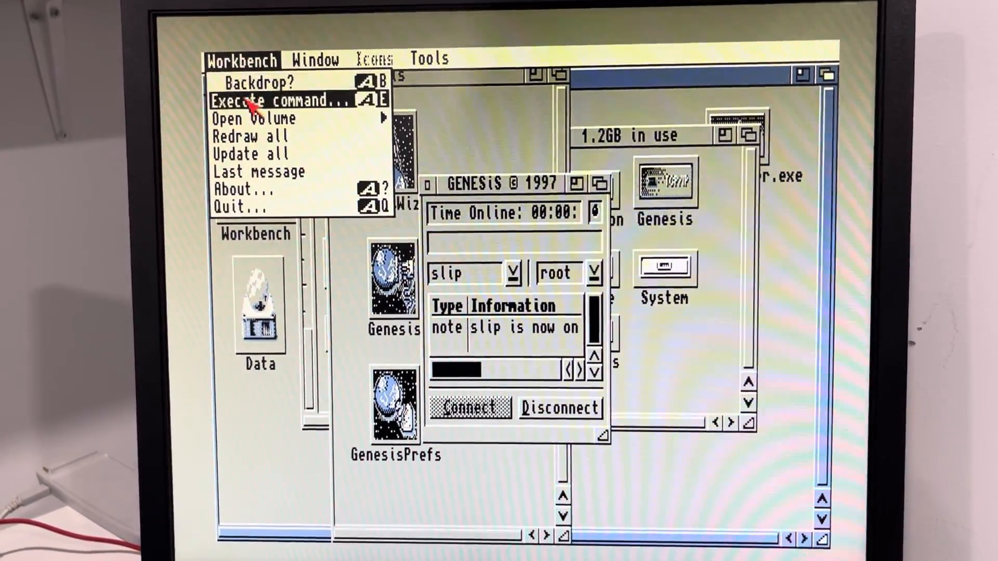
left_click(282, 100)
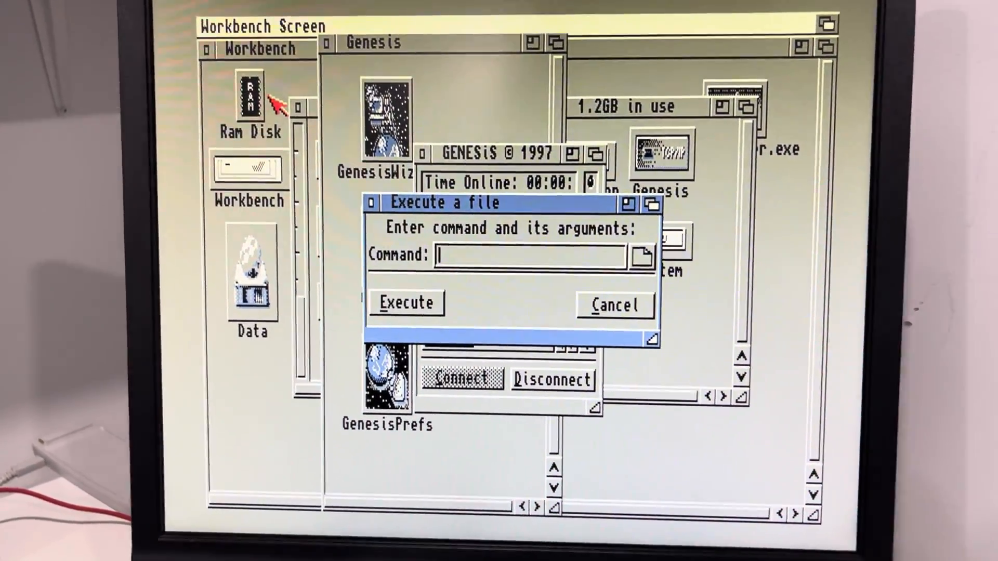
type("cli")
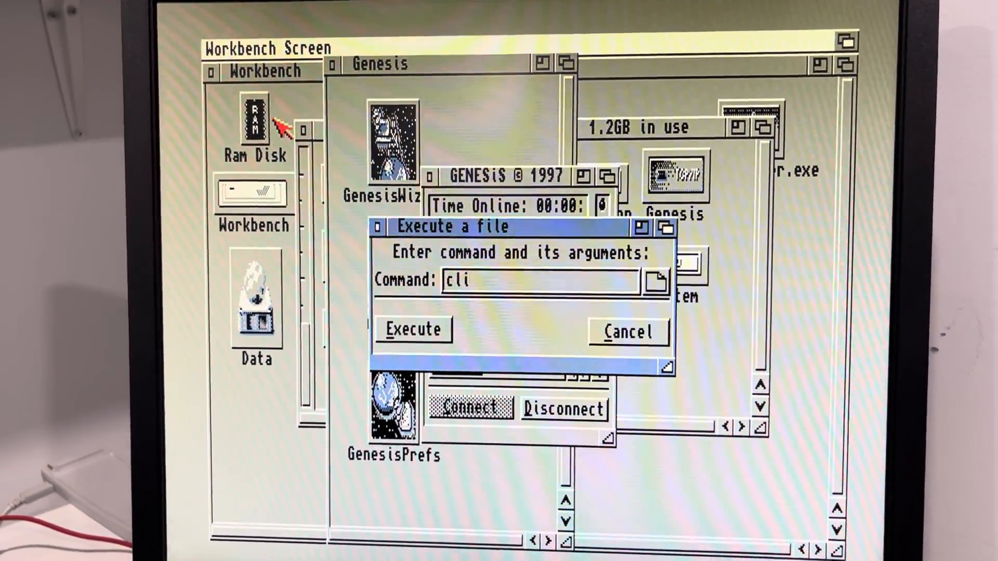
left_click(412, 329)
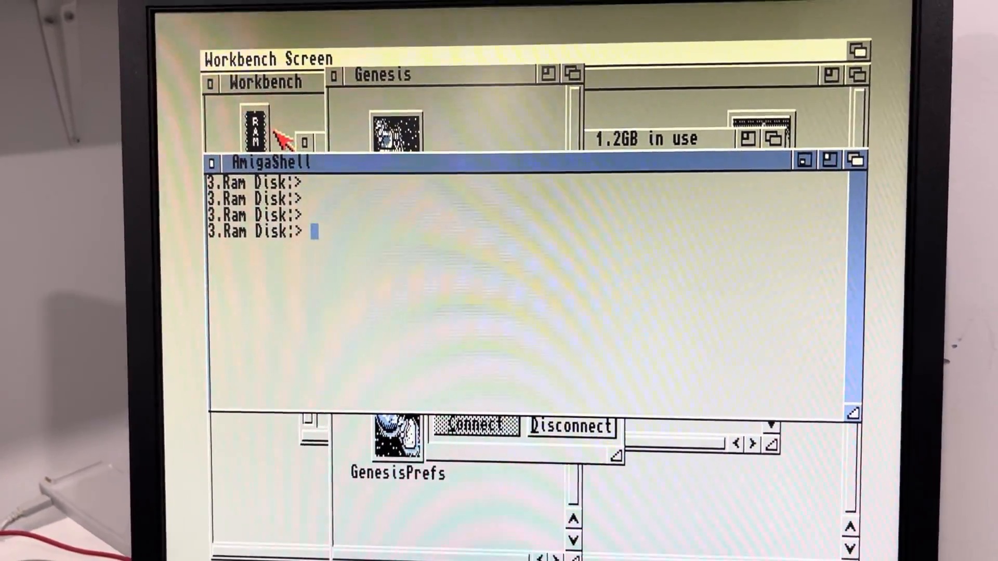
type("ping")
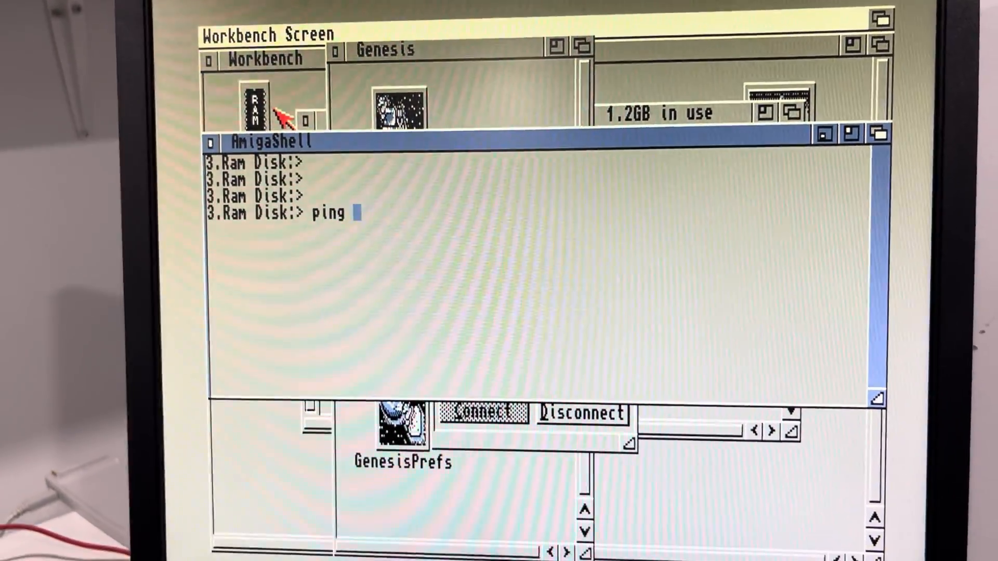
type("www.minimig.ca")
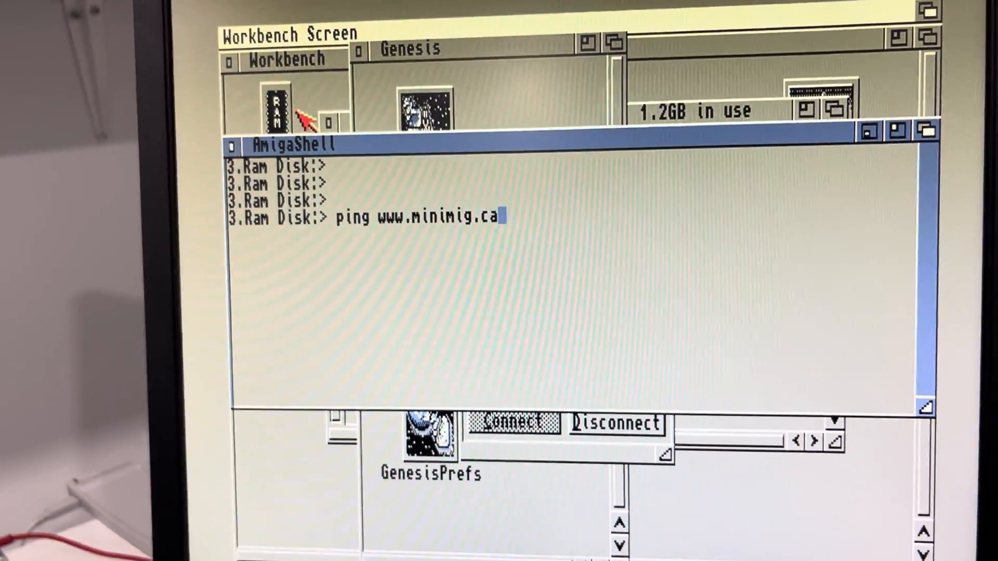
key("Return")
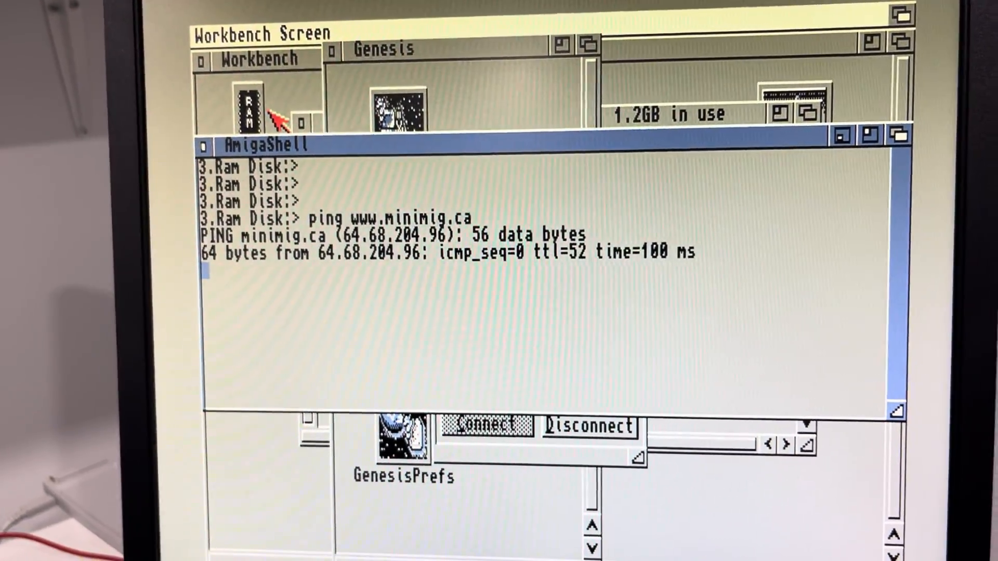